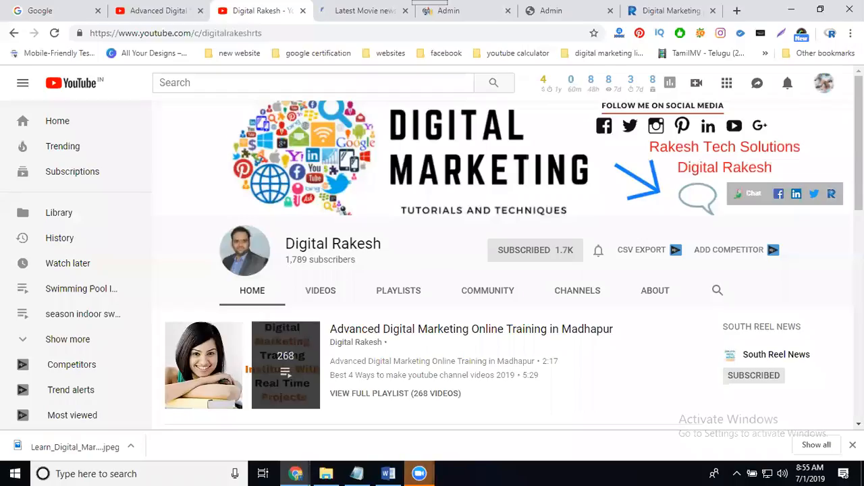
{"action": "mouse_move", "coordinate": [531, 253]}
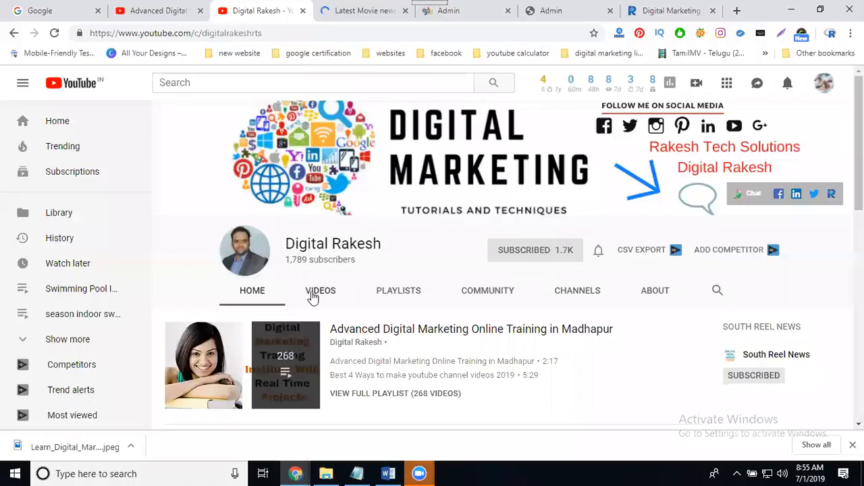
Browse the Digital Rakesh channel's uploads to 'How to upload videos on youtube with live stream 2019'
{"action": "left_click", "coordinate": [321, 290]}
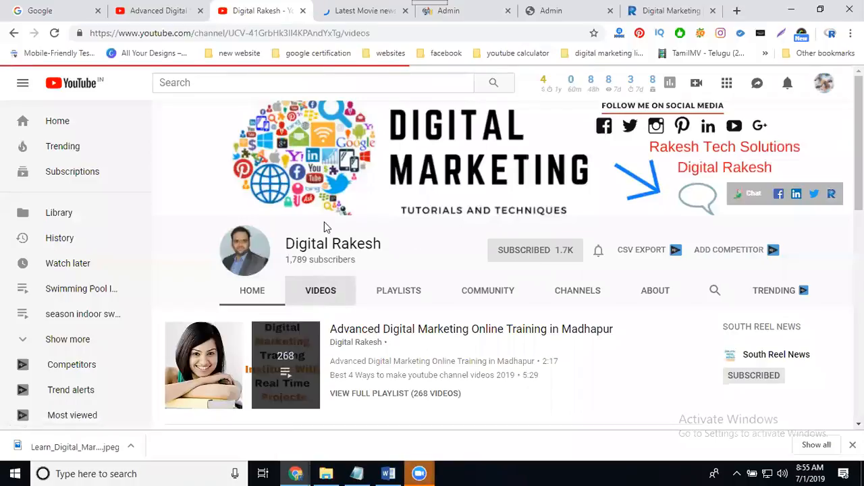
{"action": "scroll", "scroll_direction": "down", "scroll_amount": 3}
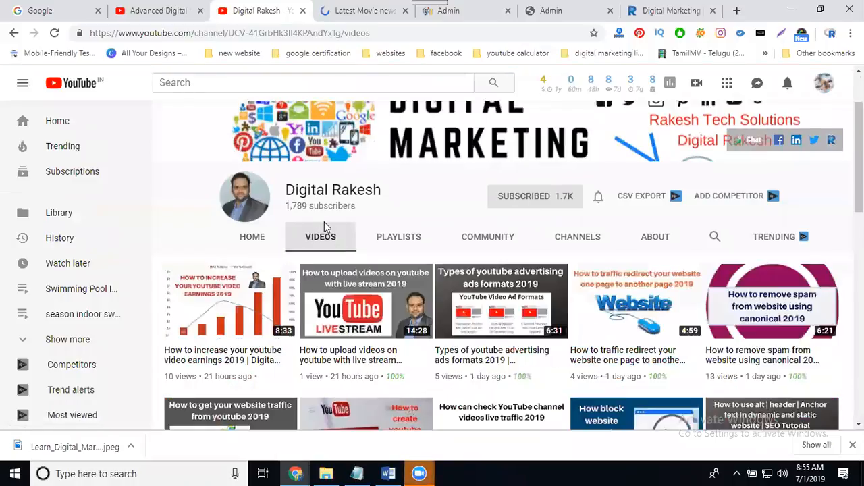
{"action": "scroll", "scroll_direction": "down", "scroll_amount": 3}
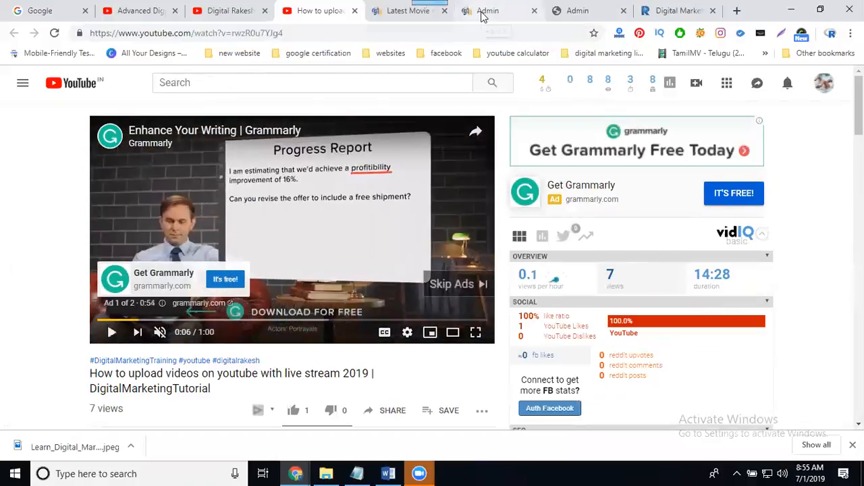
Go to the Southreelnews admin Videos list and start adding a new video
{"action": "left_click", "coordinate": [407, 11]}
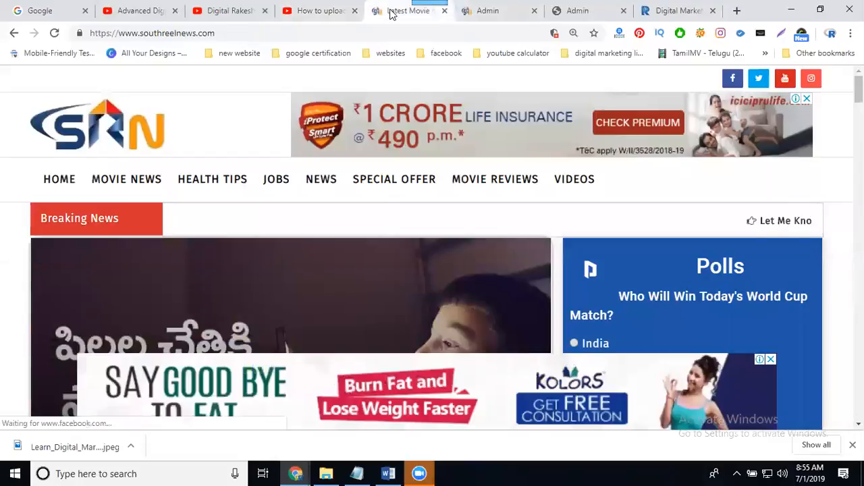
{"action": "left_click", "coordinate": [488, 10]}
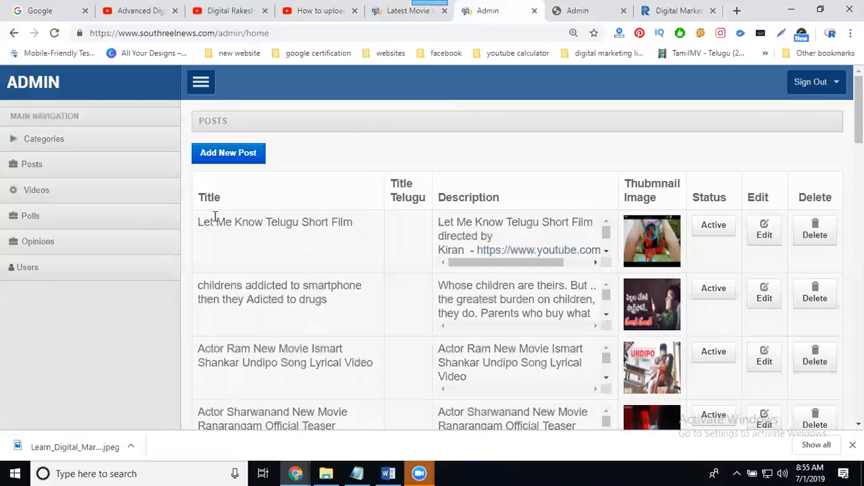
{"action": "left_click", "coordinate": [36, 190]}
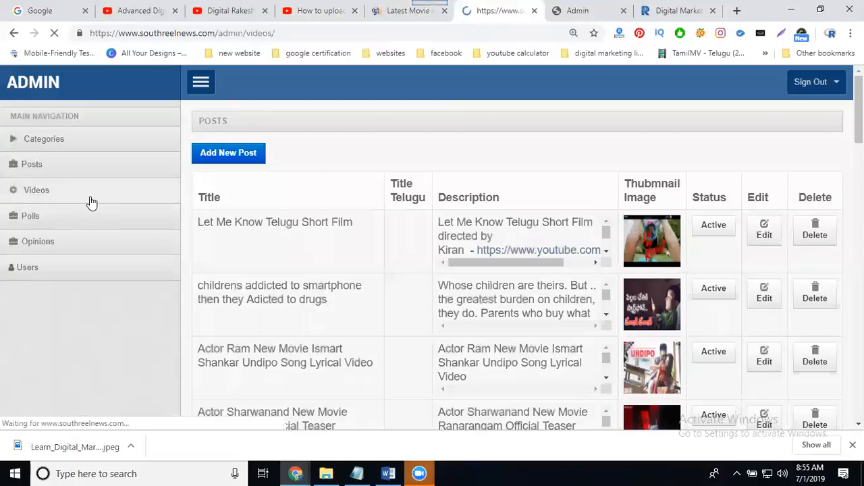
{"action": "left_click", "coordinate": [36, 190]}
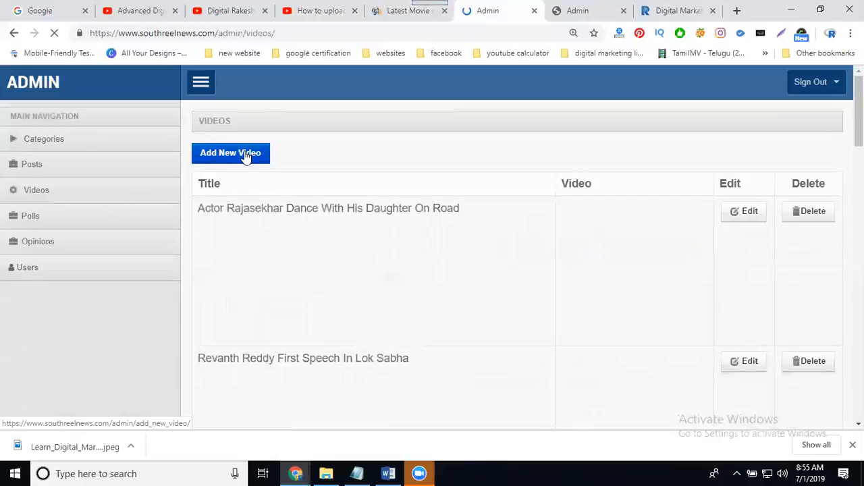
{"action": "left_click", "coordinate": [231, 153]}
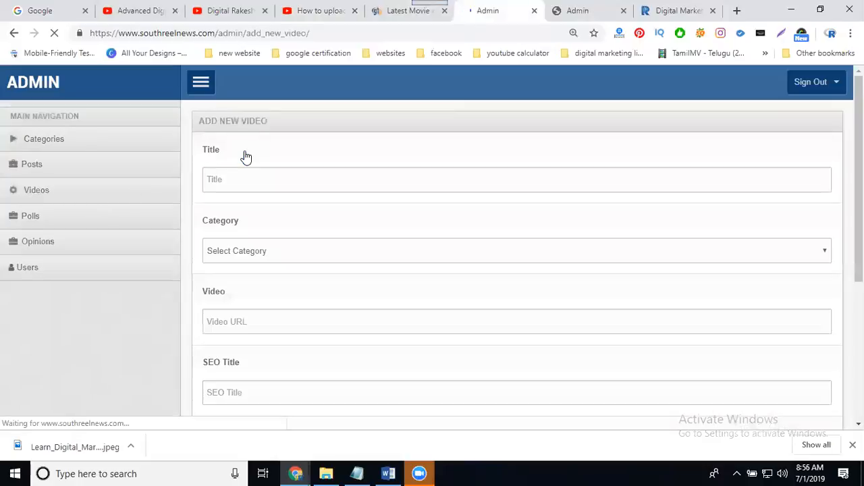
{"action": "mouse_move", "coordinate": [253, 206]}
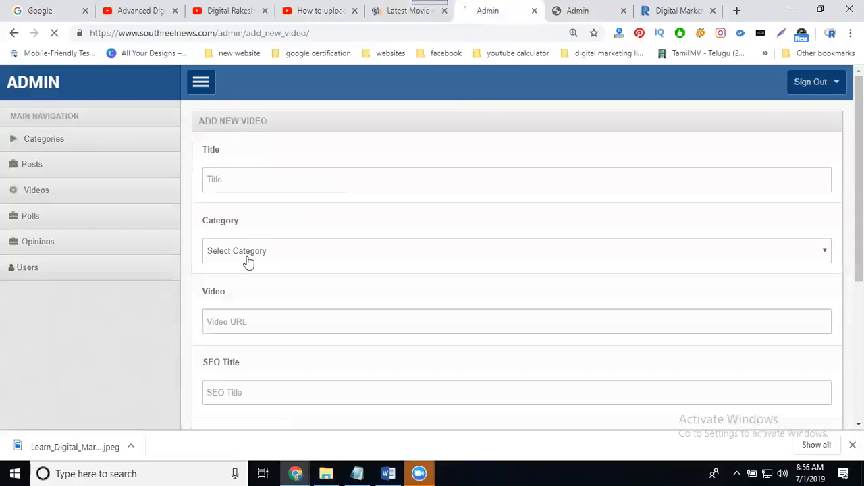
{"action": "scroll", "scroll_direction": "down", "scroll_amount": 3}
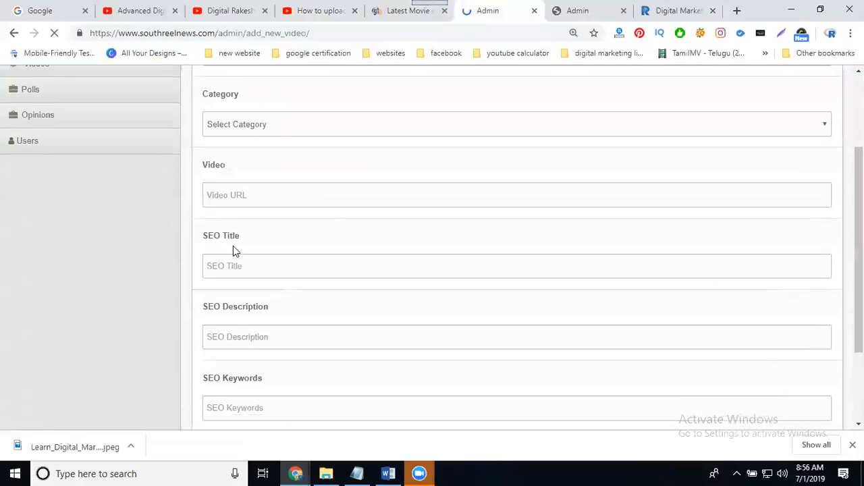
{"action": "scroll", "scroll_direction": "down", "scroll_amount": 3}
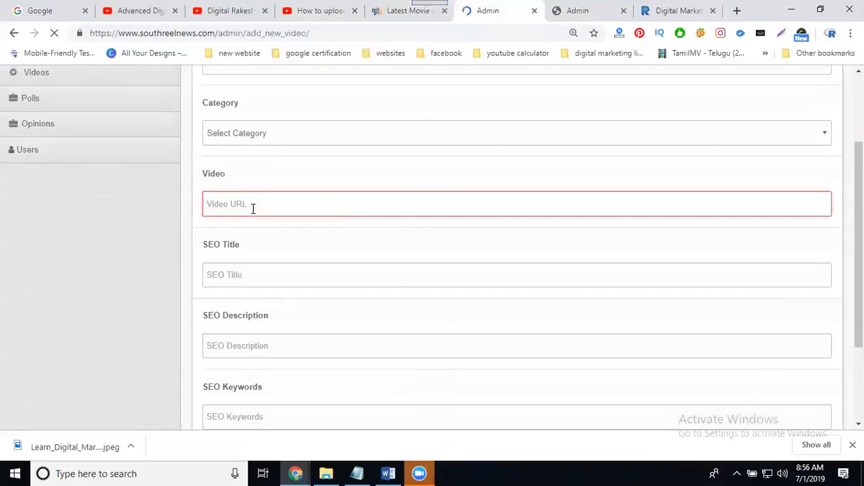
{"action": "type", "text": "https://www.youtube.com/watch?v=rwzR0u7YJg4"}
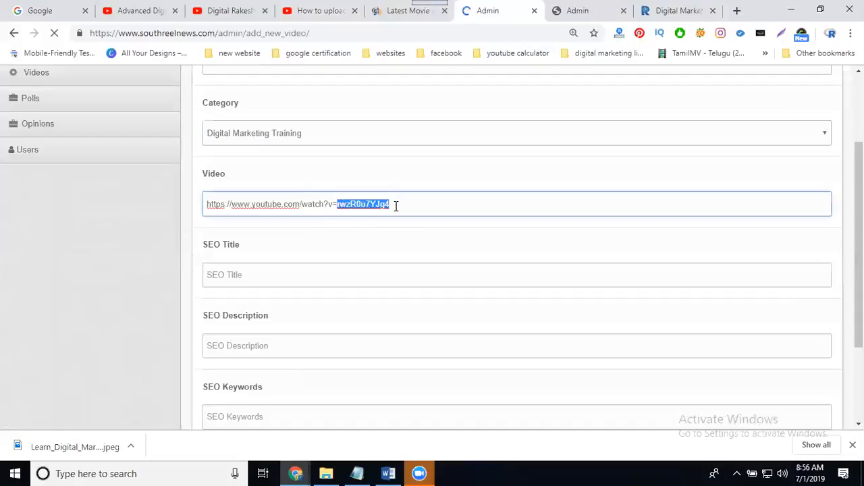
{"action": "left_click", "coordinate": [317, 11]}
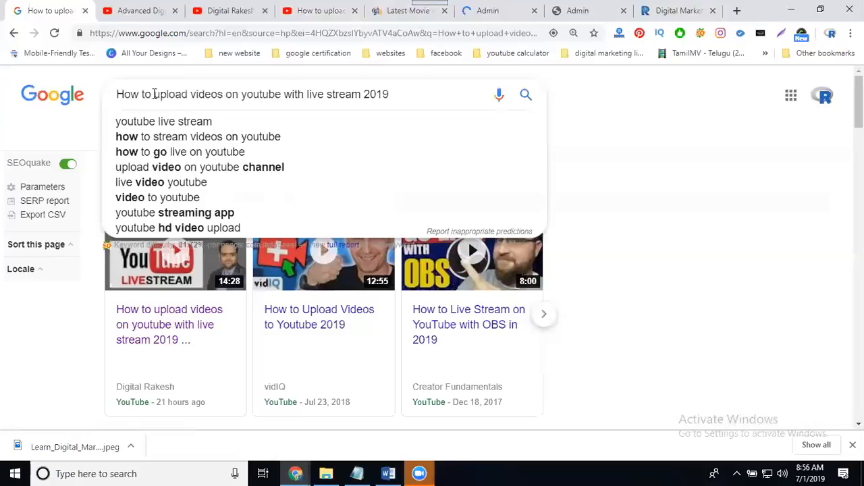
Change the Google query to 'How to create live stream on your youtube videos 2019', then return to Admin
{"action": "left_click_drag", "start_coordinate": [153, 94], "coordinate": [313, 94]}
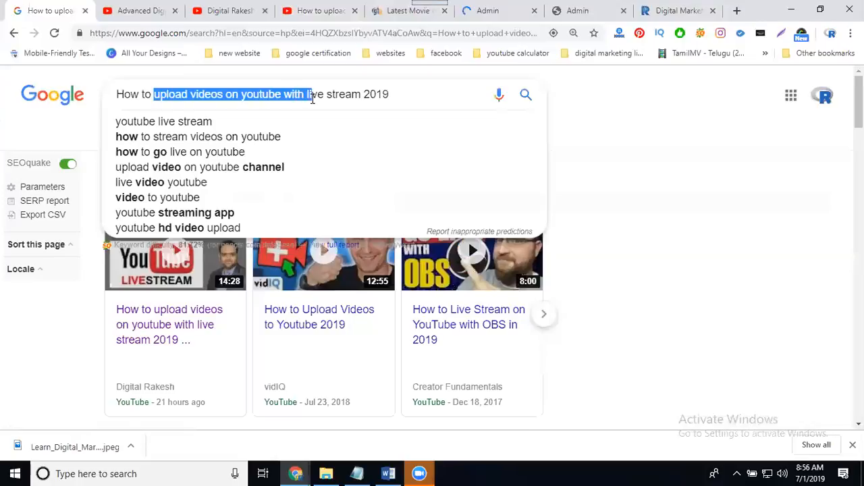
{"action": "key", "text": "Delete"}
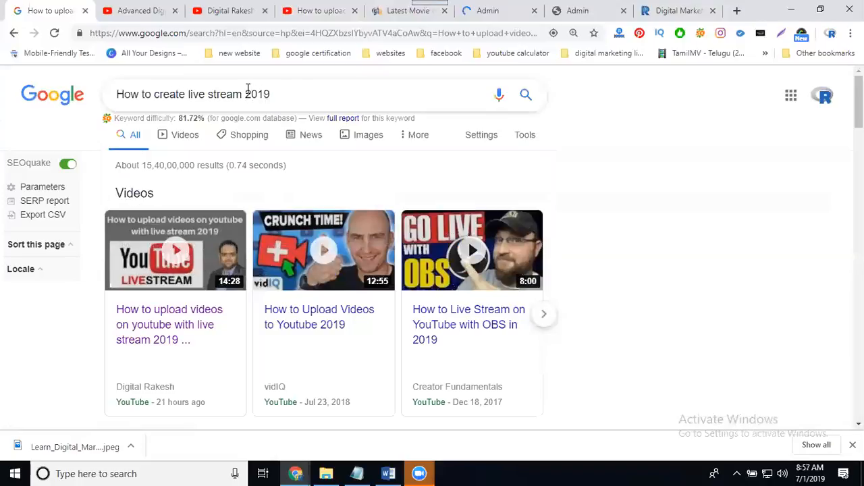
{"action": "type", "text": "on your"}
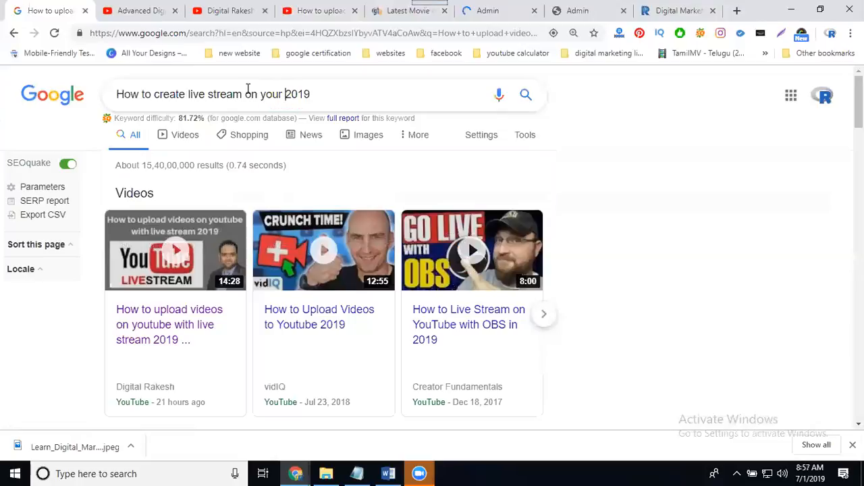
{"action": "type", "text": "videos"}
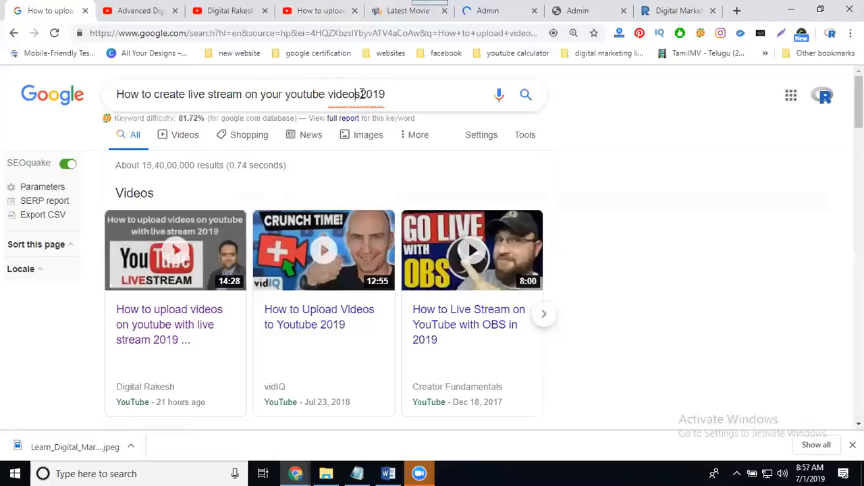
{"action": "triple_click", "coordinate": [249, 94]}
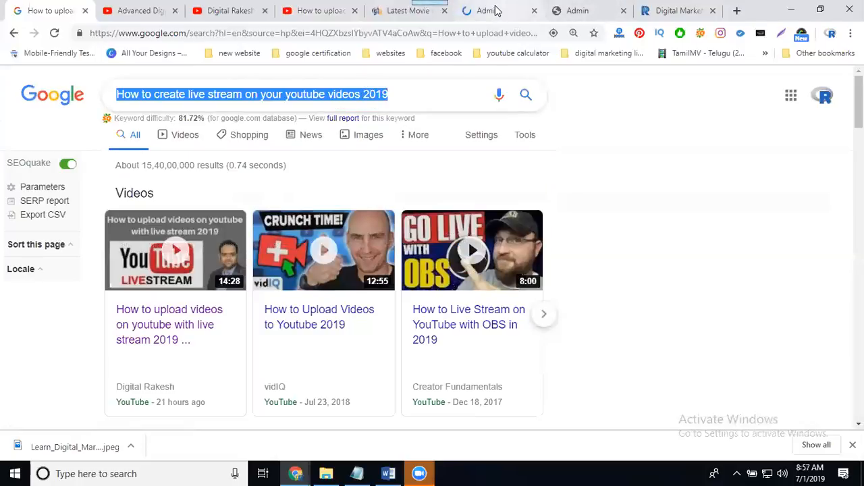
{"action": "left_click", "coordinate": [487, 10]}
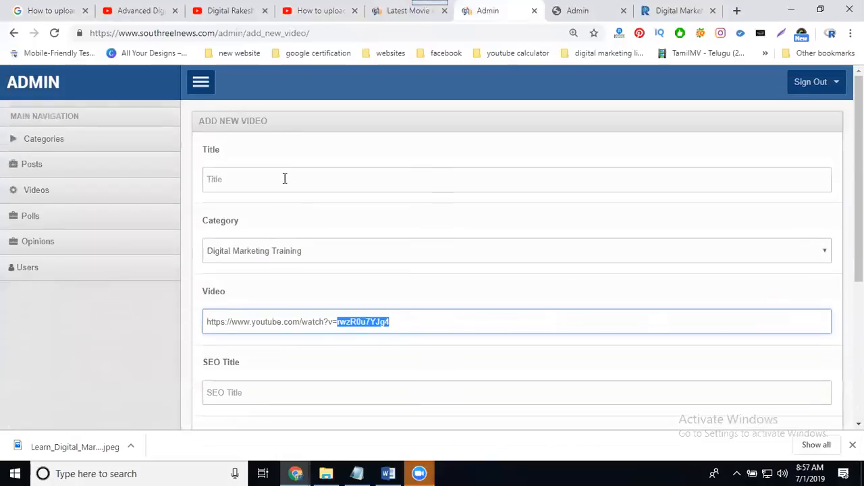
Enter keywords including 'Digital rakesh' and 'How to create live stream on your youtube videos 2019,'
{"action": "scroll", "scroll_direction": "down", "scroll_amount": 3}
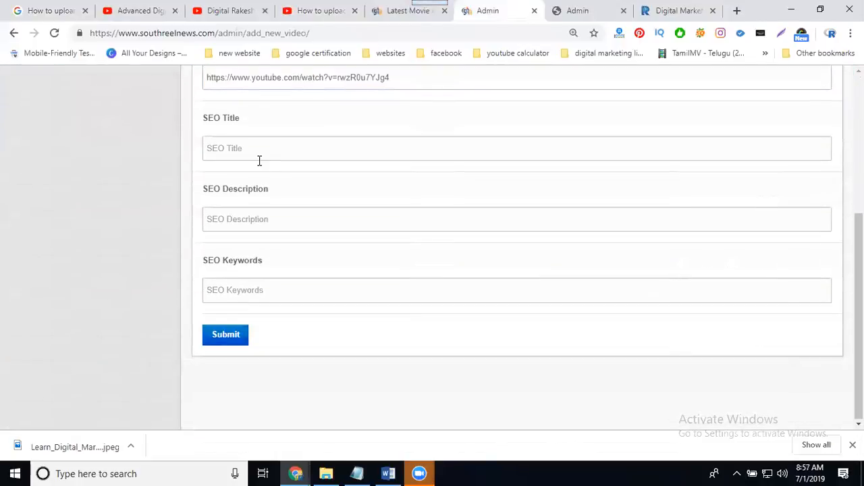
{"action": "left_click", "coordinate": [225, 334]}
{"action": "type", "text": "Watch"}
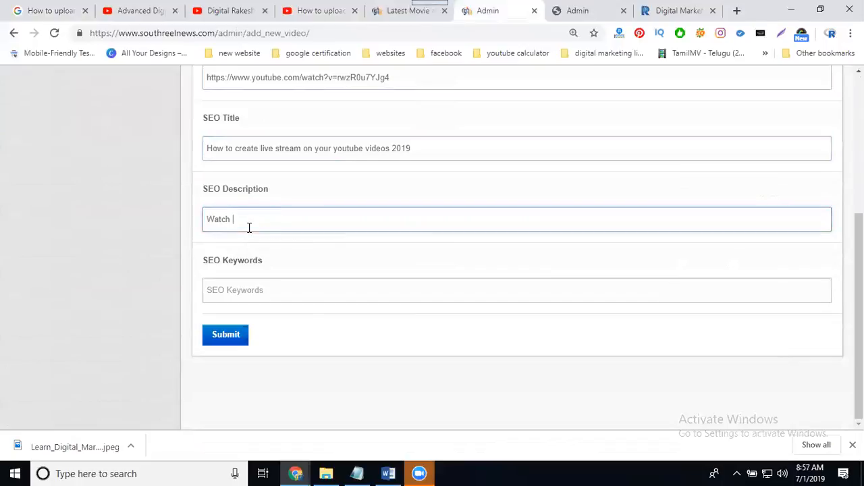
{"action": "type", "text": "This_Video How to create live stream on your youtube videos 2019 by"}
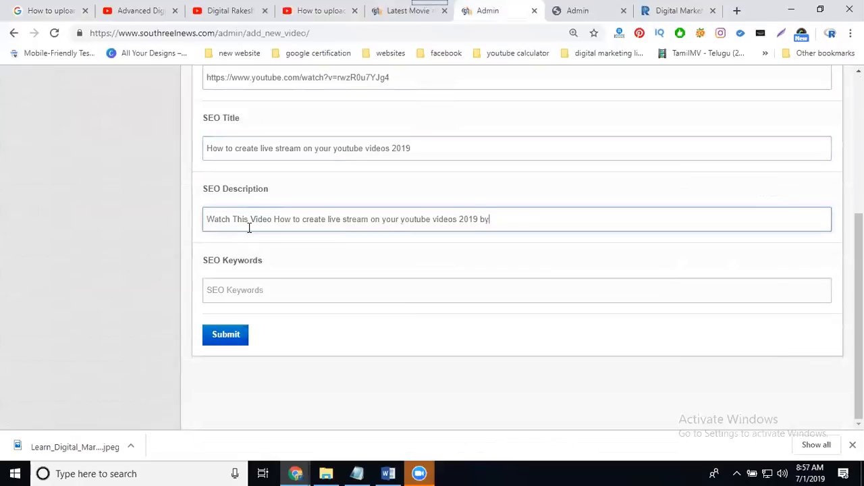
{"action": "type", "text": "Digital"}
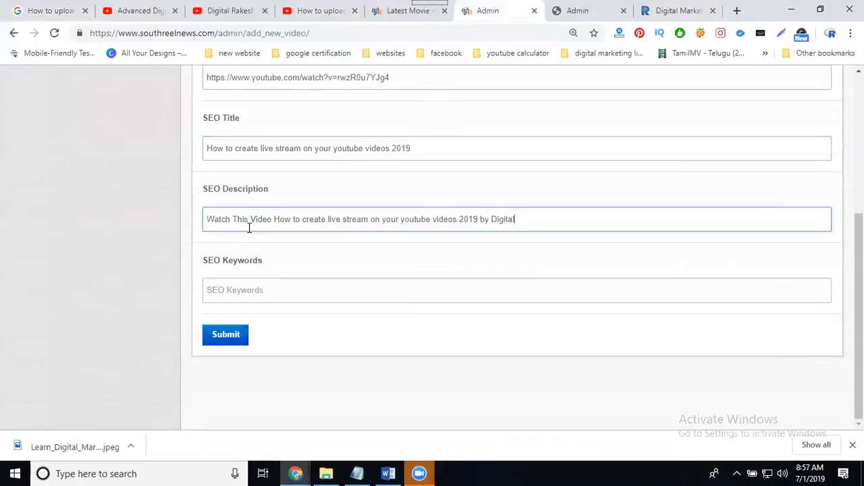
{"action": "type", "text": "rakesh"}
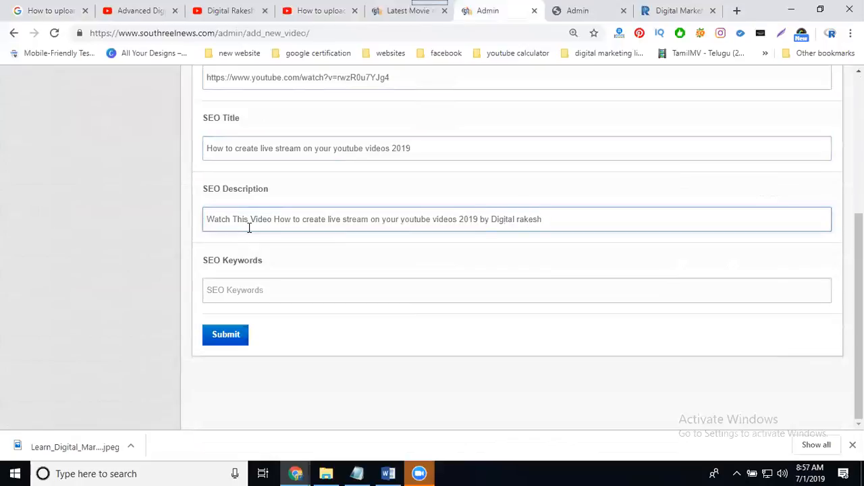
{"action": "type", "text": "How to create live stream on your youtube videos 2019,"}
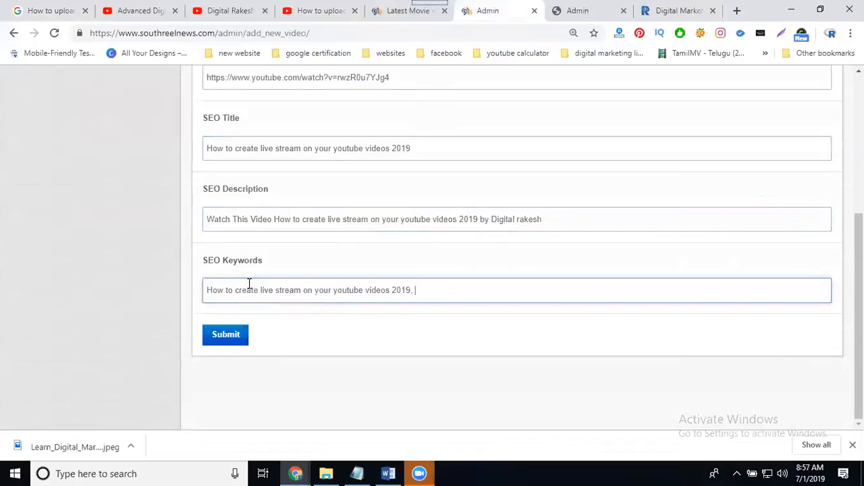
Copy the YouTube video title into SEO Keywords and submit the new video
{"action": "left_click", "coordinate": [317, 11]}
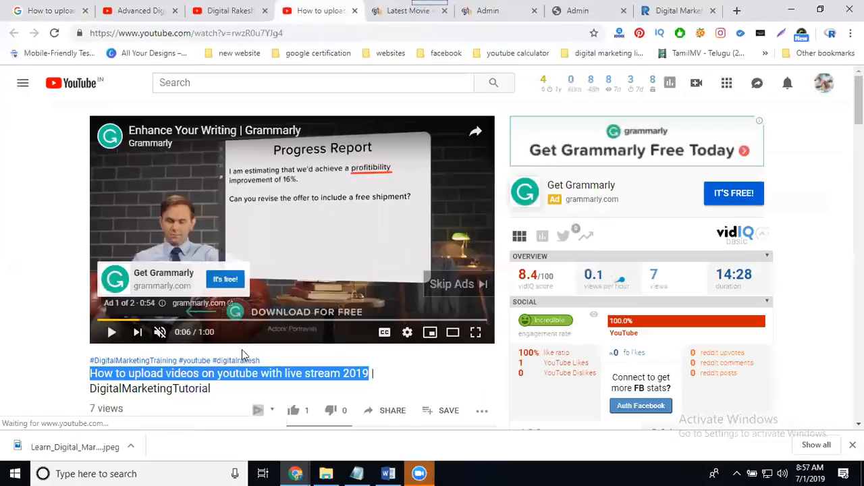
{"action": "right_click", "coordinate": [243, 374]}
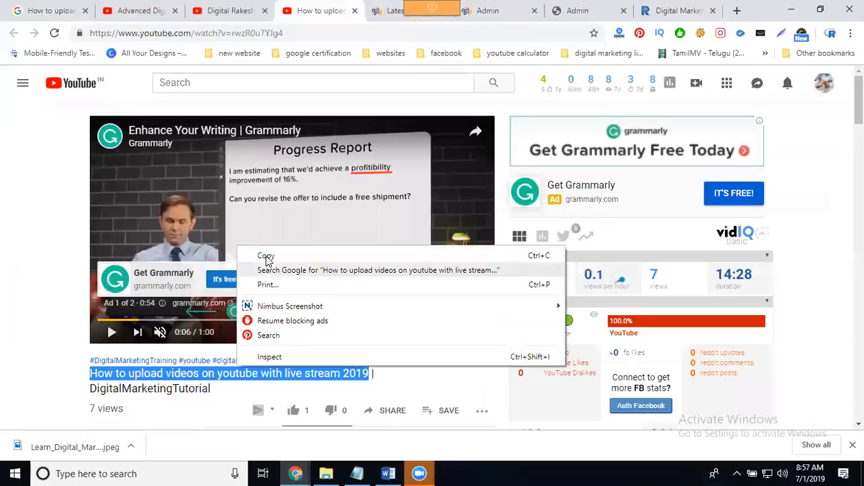
{"action": "left_click", "coordinate": [487, 10]}
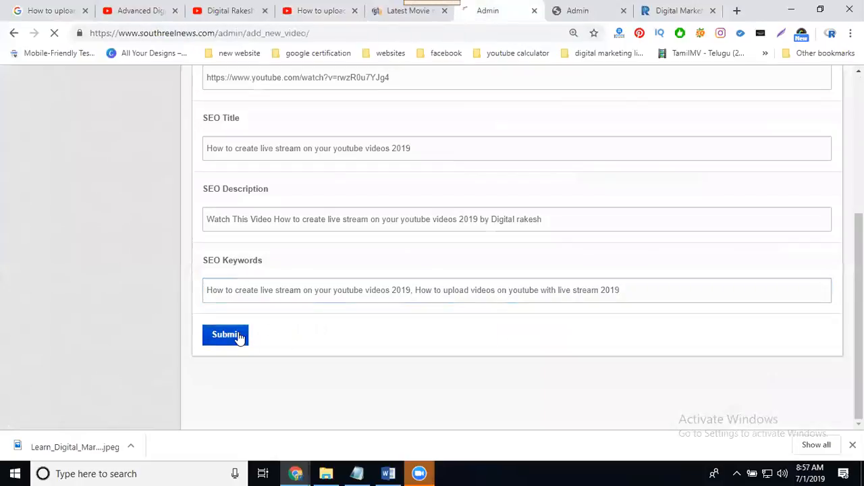
{"action": "left_click", "coordinate": [226, 335]}
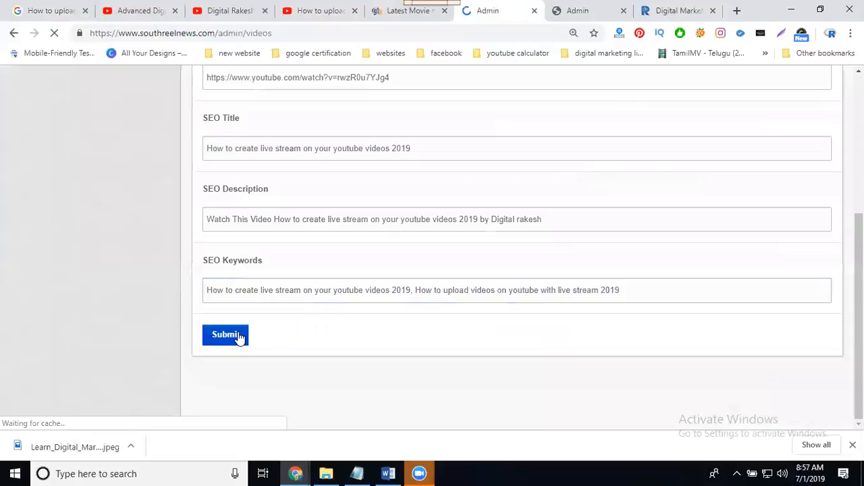
{"action": "left_click", "coordinate": [224, 335]}
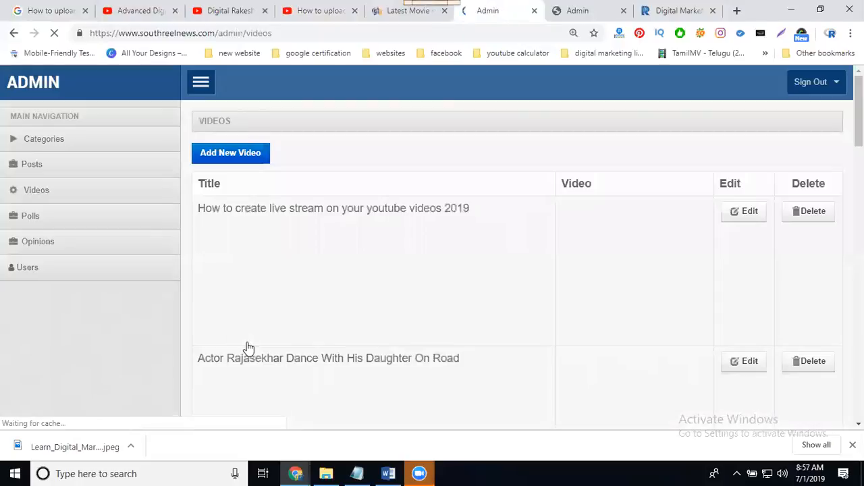
{"action": "left_click", "coordinate": [405, 11]}
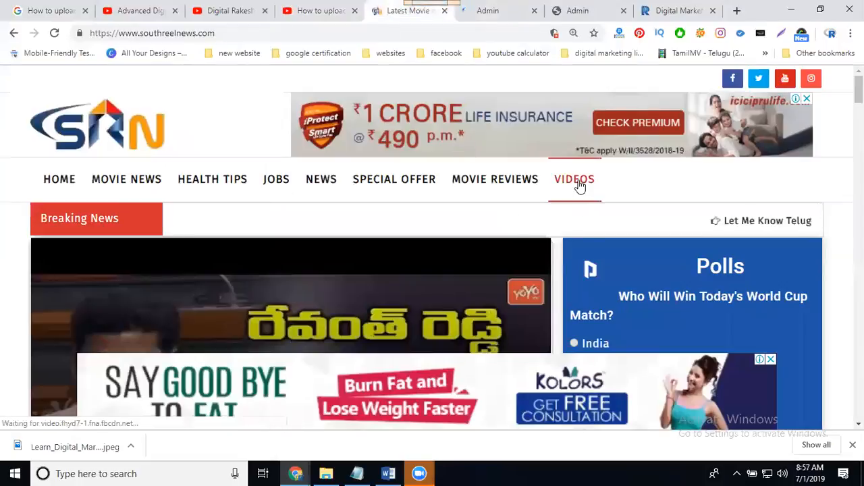
Open VIDEOS and the Digital Marketing Training category on the public site
{"action": "left_click", "coordinate": [574, 179]}
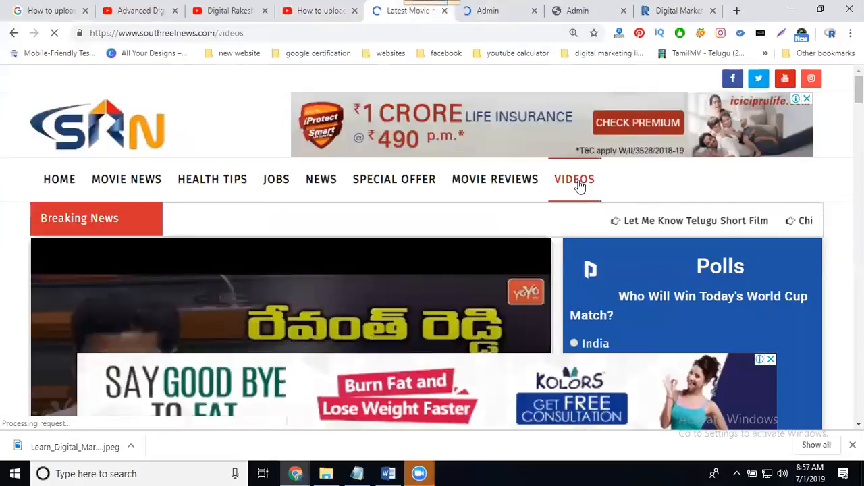
{"action": "left_click", "coordinate": [574, 179]}
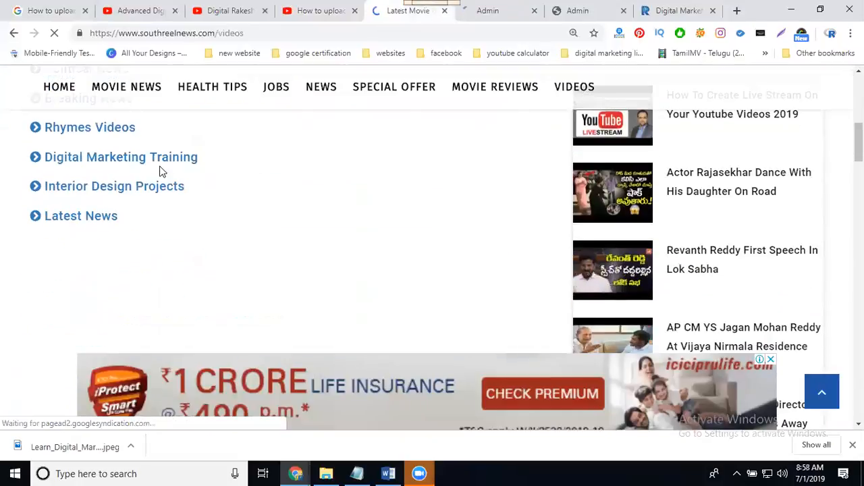
{"action": "left_click", "coordinate": [121, 156]}
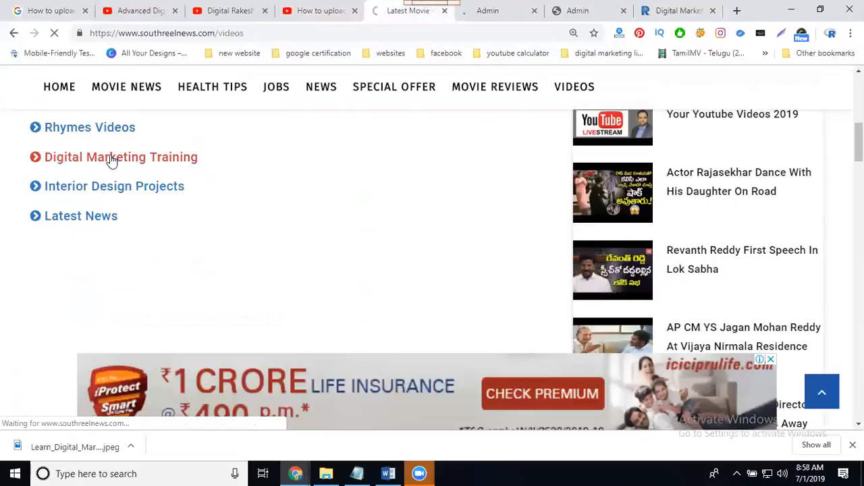
{"action": "left_click", "coordinate": [121, 157]}
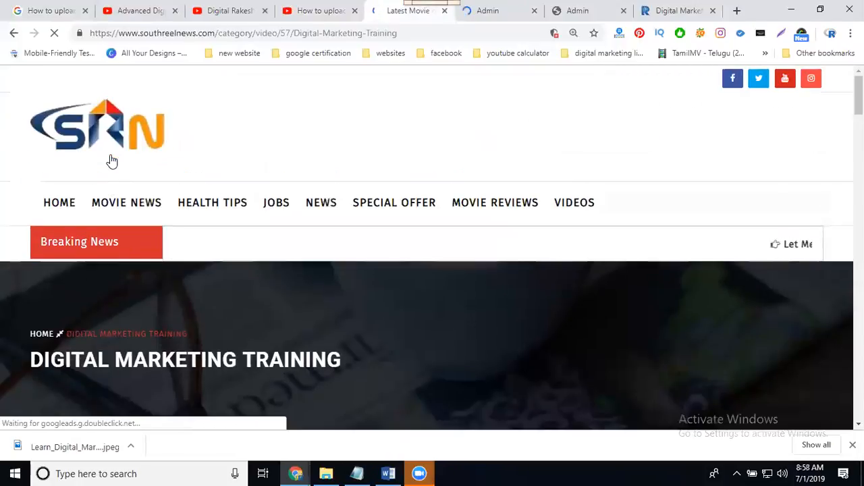
{"action": "scroll", "scroll_direction": "down", "scroll_amount": 3}
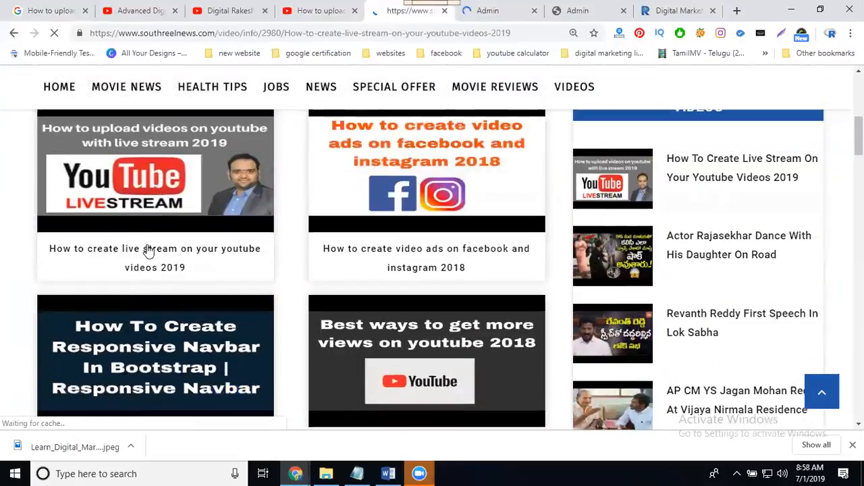
Play the embedded 'How to create live stream on your youtube videos 2019' video on its page
{"action": "left_click", "coordinate": [155, 171]}
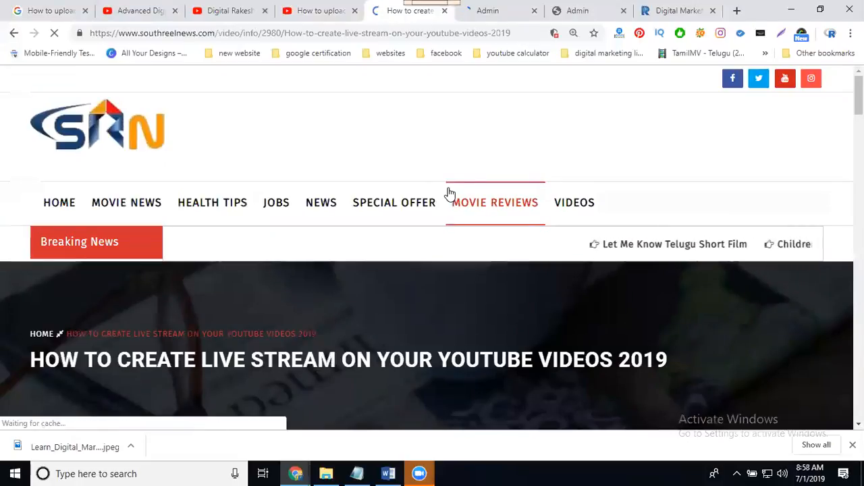
{"action": "scroll", "scroll_direction": "down", "scroll_amount": 3}
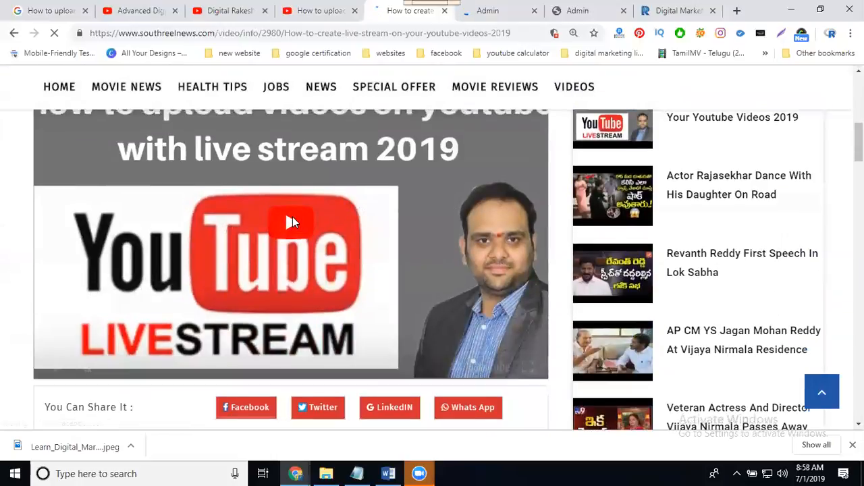
{"action": "left_click", "coordinate": [292, 223]}
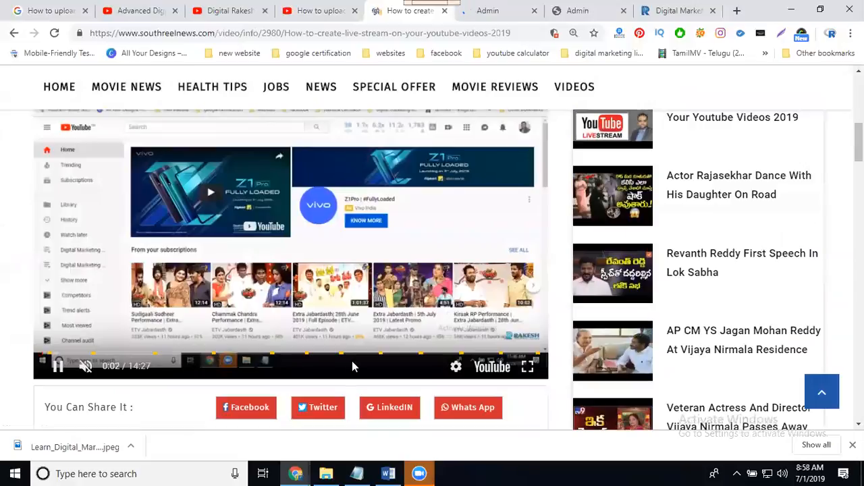
{"action": "left_click", "coordinate": [676, 11]}
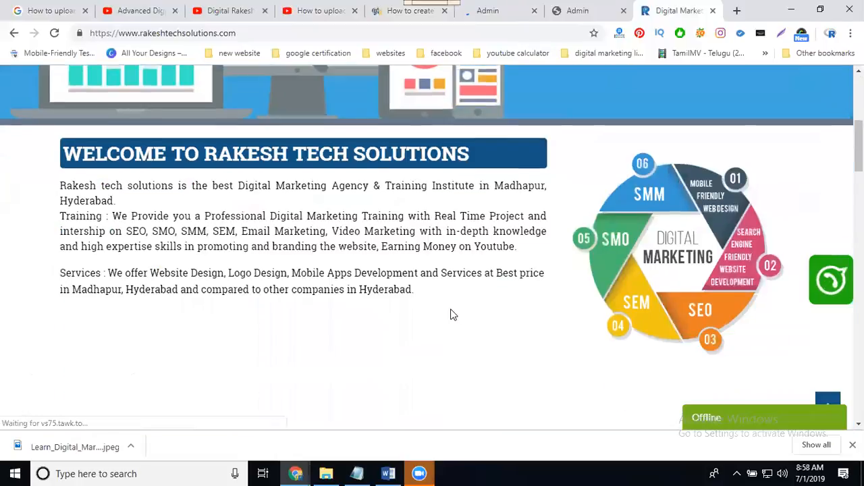
Open Video Tutorials from the footer and select 'How To Use H1 to H6 Header Tags For SEO'
{"action": "scroll", "scroll_direction": "down", "scroll_amount": 3}
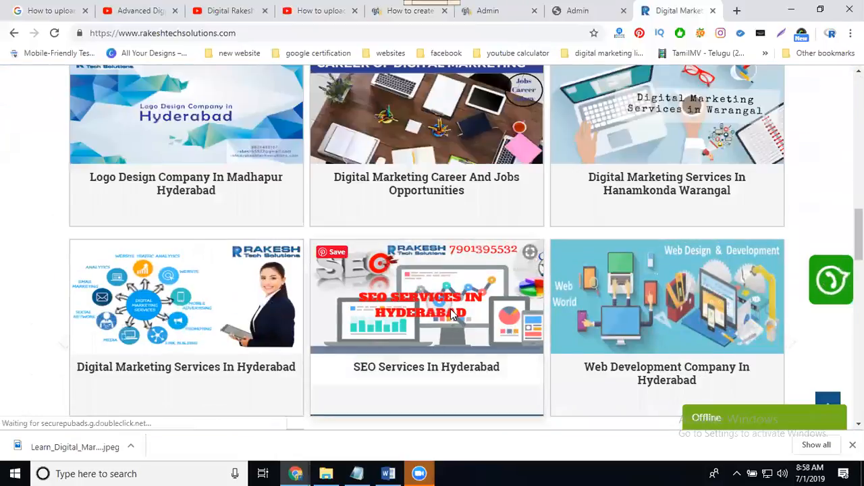
{"action": "scroll", "scroll_direction": "down", "scroll_amount": 3}
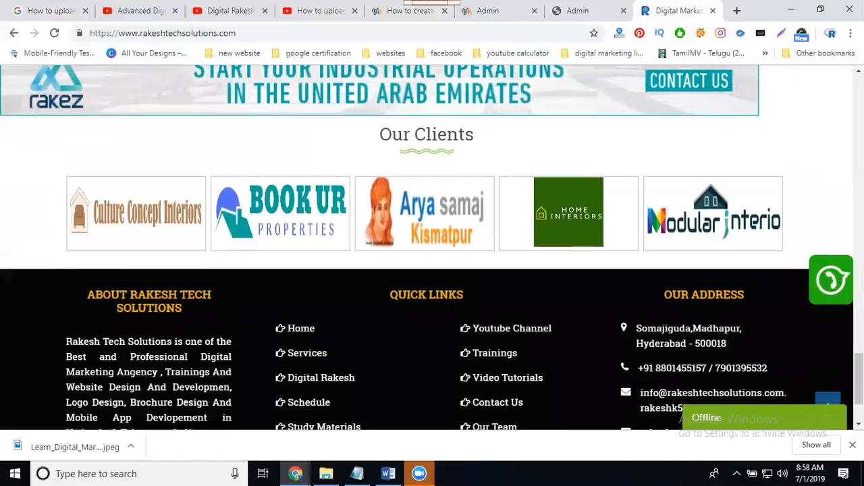
{"action": "scroll", "scroll_direction": "down", "scroll_amount": 3}
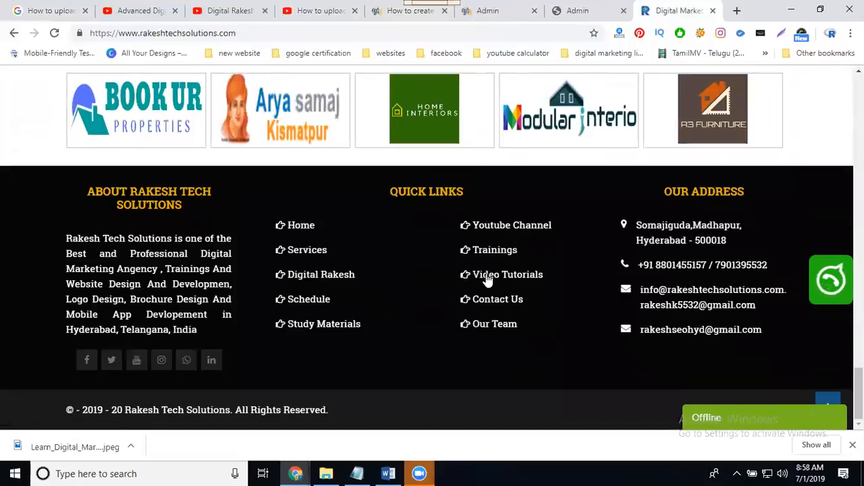
{"action": "left_click", "coordinate": [507, 274]}
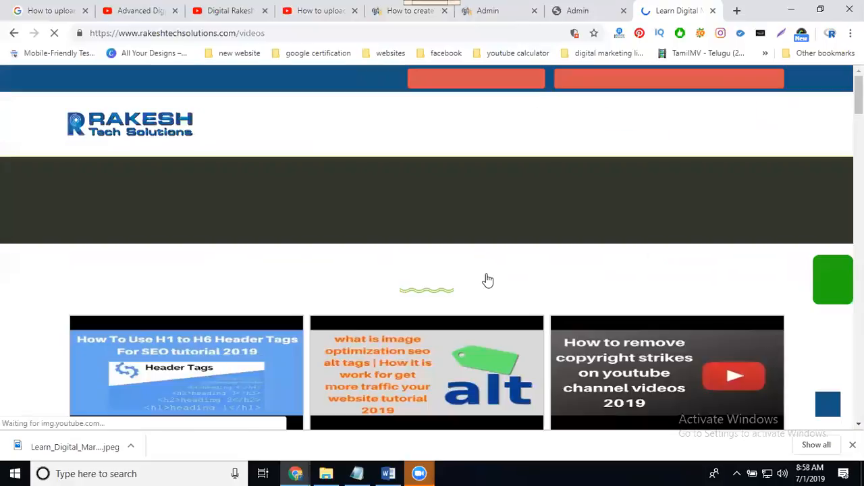
{"action": "scroll", "scroll_direction": "down", "scroll_amount": 3}
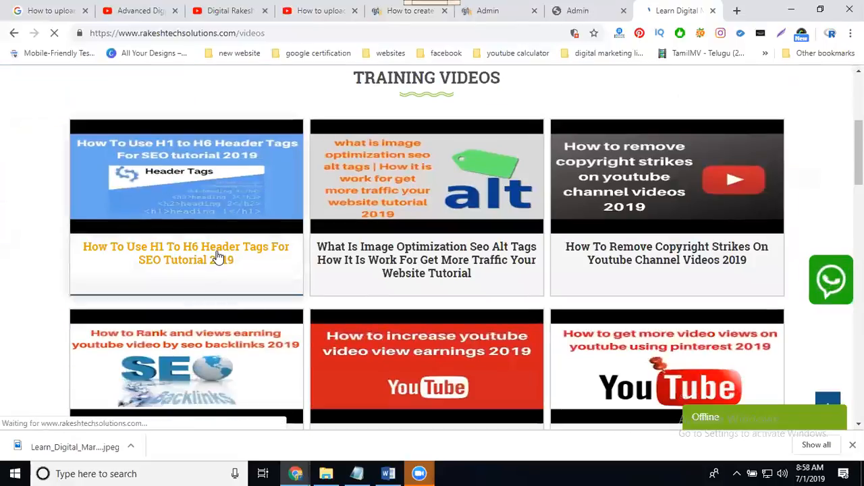
{"action": "left_click", "coordinate": [185, 252]}
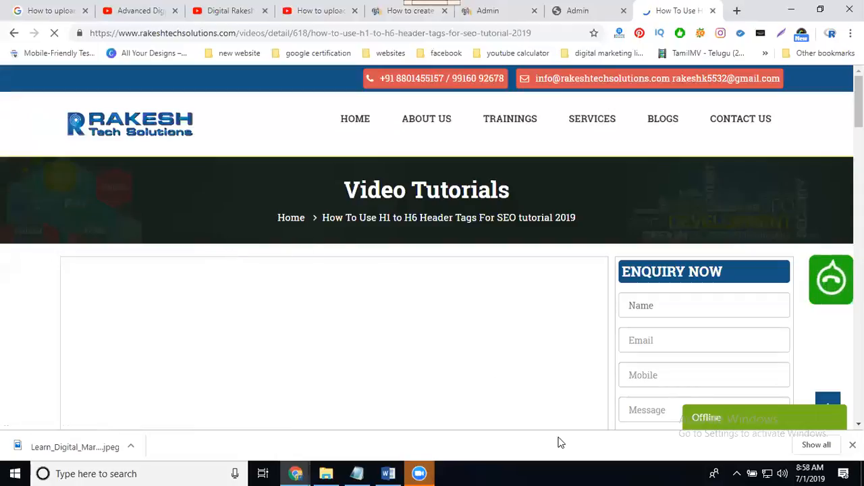
Scroll to the embedded H1 to H6 header tags video and return to its tab
{"action": "scroll", "scroll_direction": "down", "scroll_amount": 3}
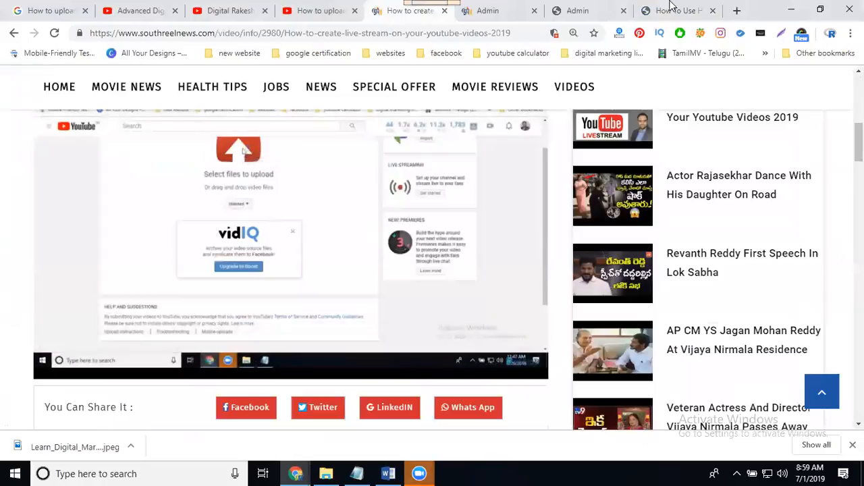
{"action": "left_click", "coordinate": [676, 11]}
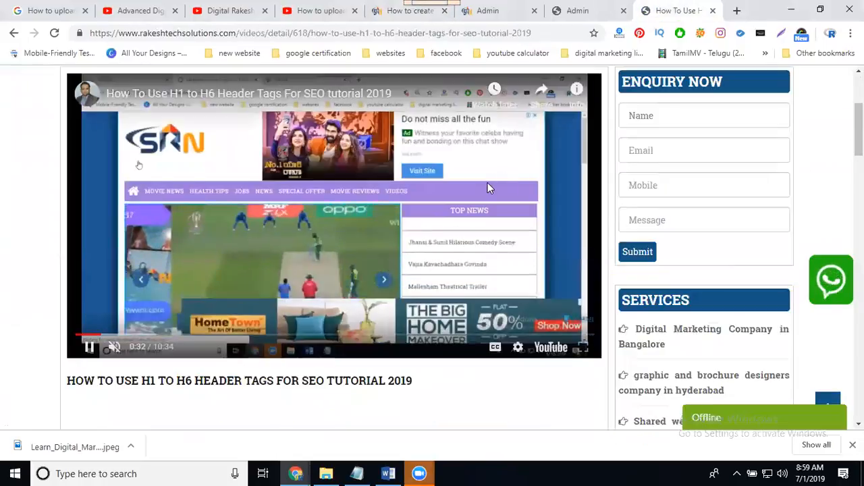